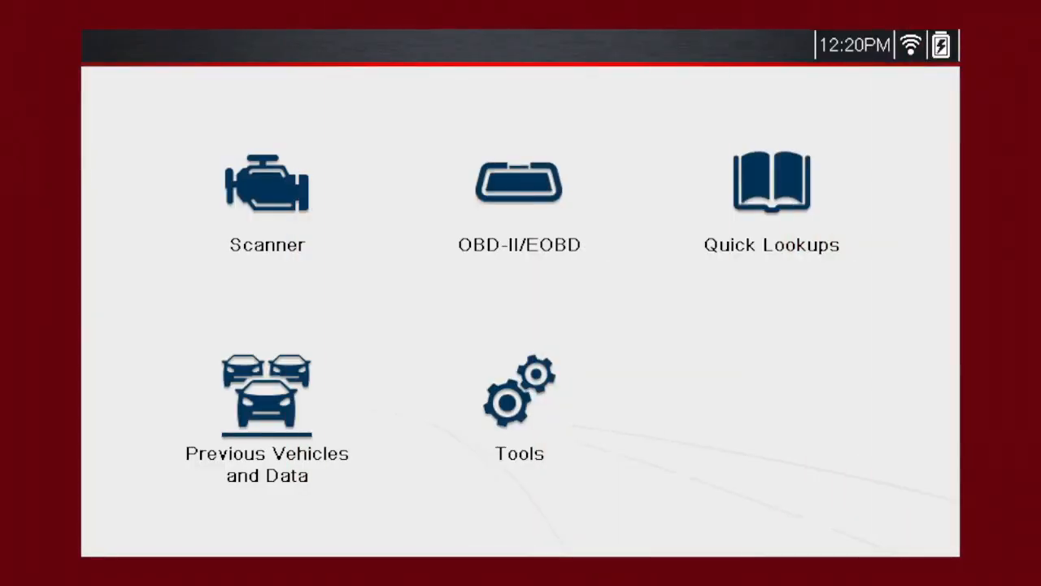
Step: Go to Quick Lookups from the scan tool home screen
left_click(772, 181)
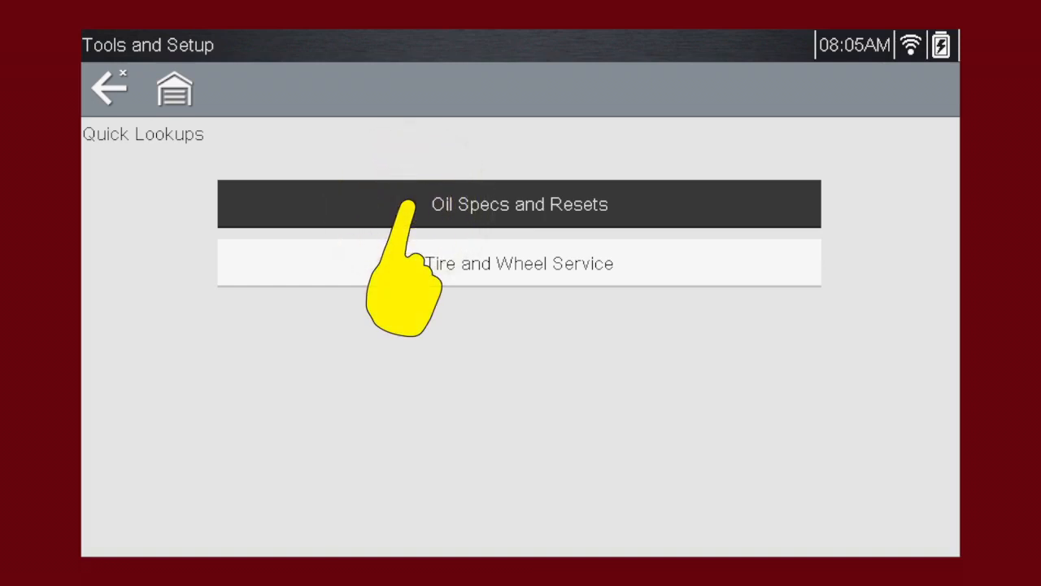
Step: Choose Oil Specs and Resets and confirm the 2014 Dodge Challenger 5.7L V8 to show 7.00 qt SAE 5W-20
left_click(519, 203)
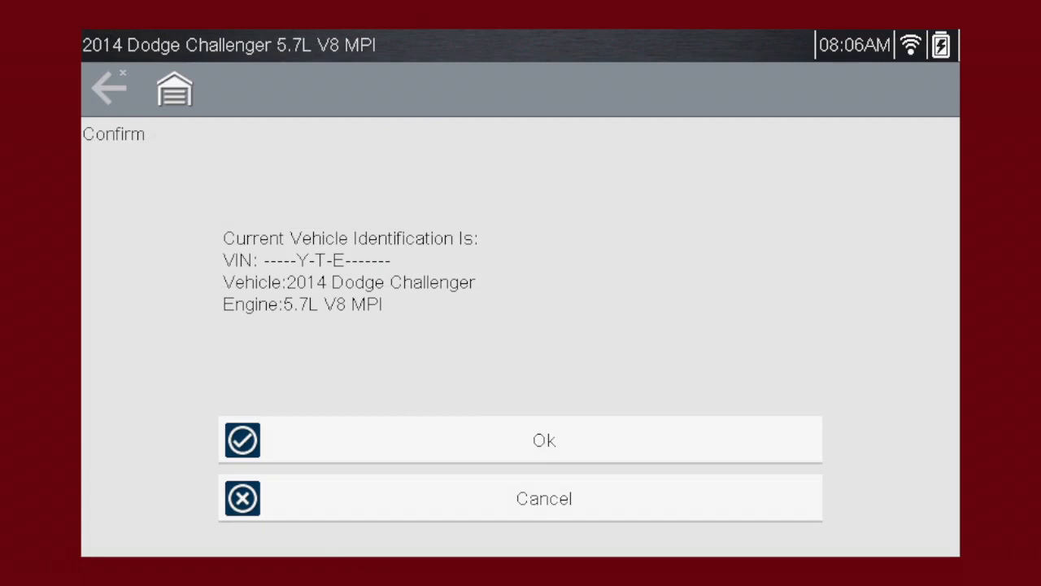
left_click(543, 440)
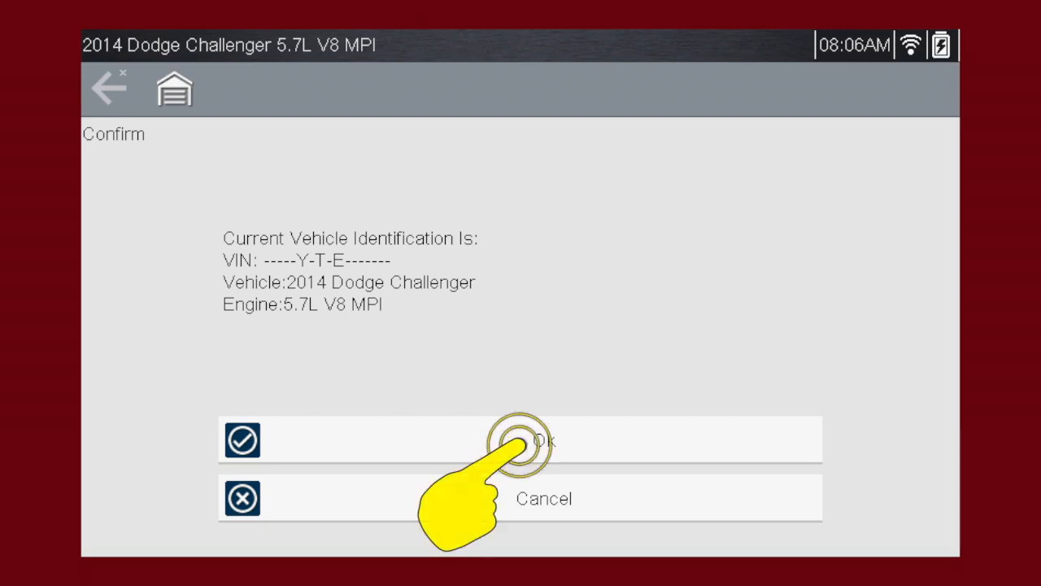
left_click(521, 439)
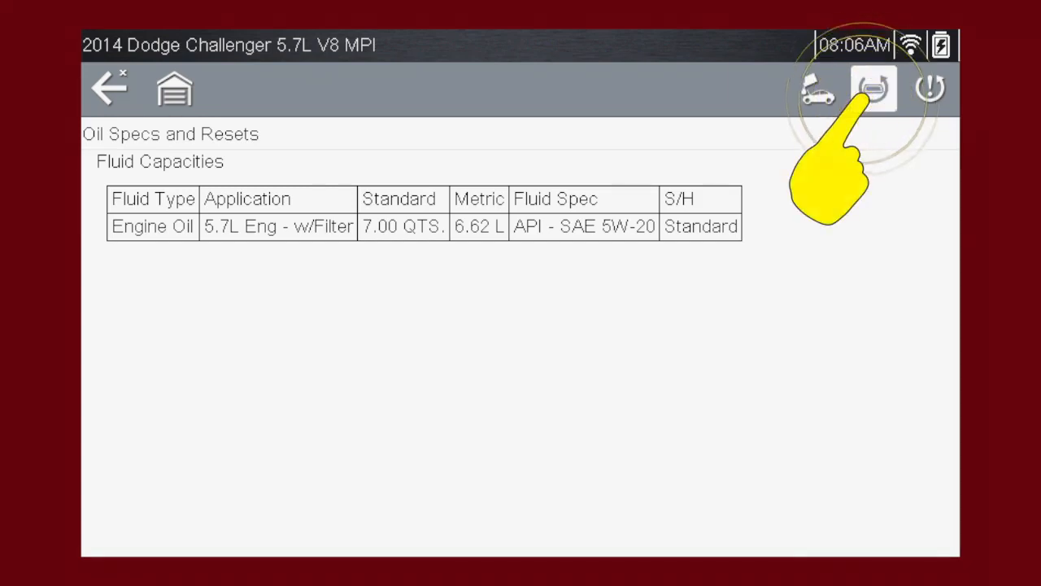
Step: View the oil change indicator reset procedure, then return to the Quick Lookups list
left_click(874, 88)
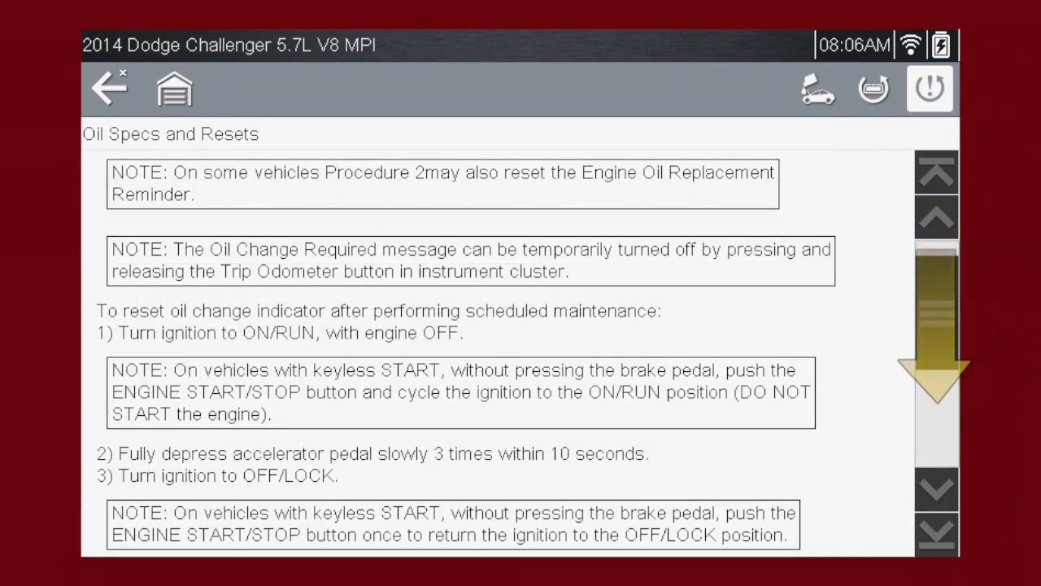
left_click(107, 88)
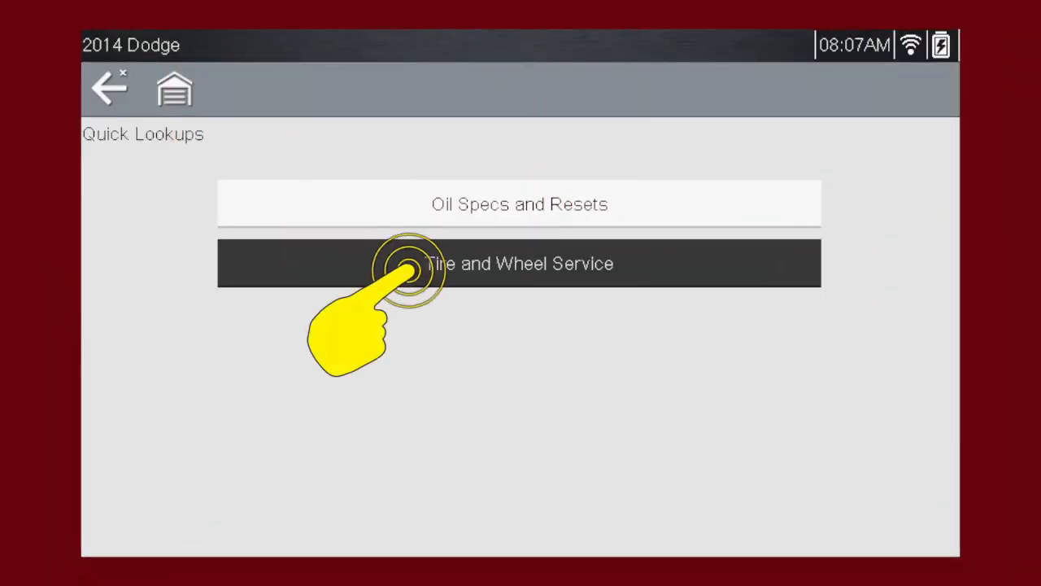
Step: Enter Tire and Wheel Service and view the dismount/mount procedure with the TPMS valve stem diagram
left_click(519, 264)
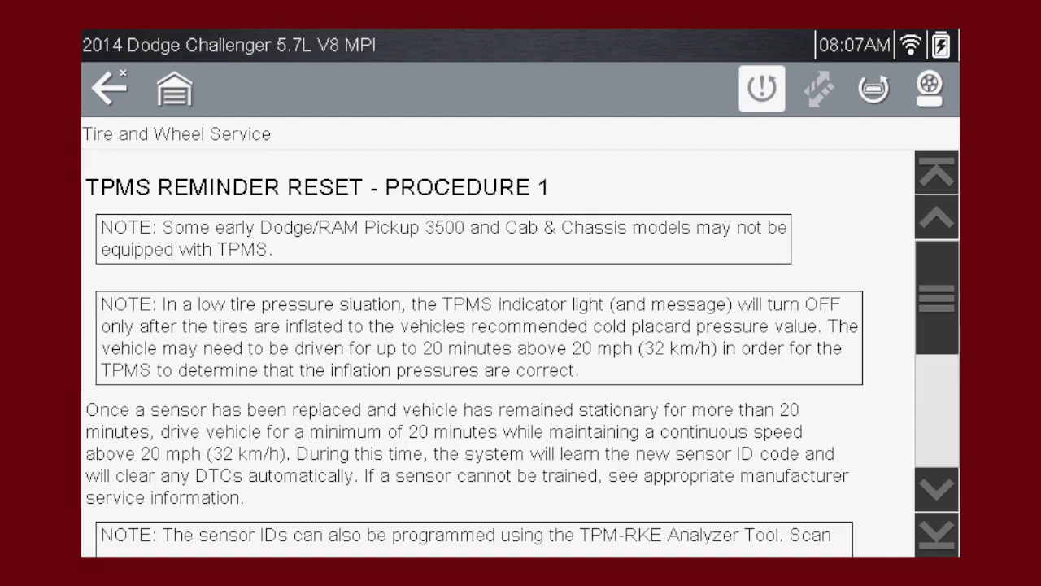
left_click(816, 88)
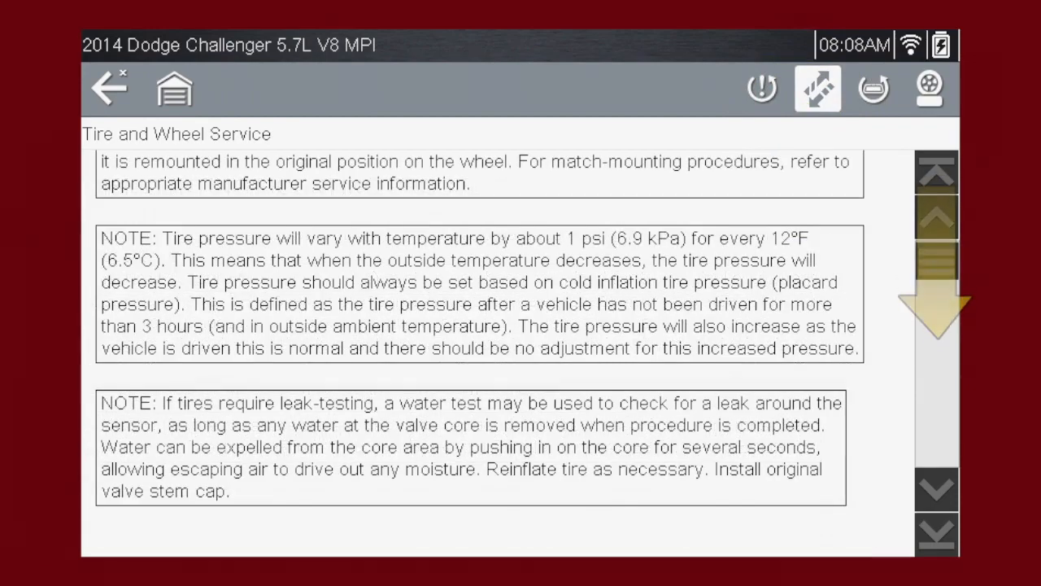
scroll("down", 3)
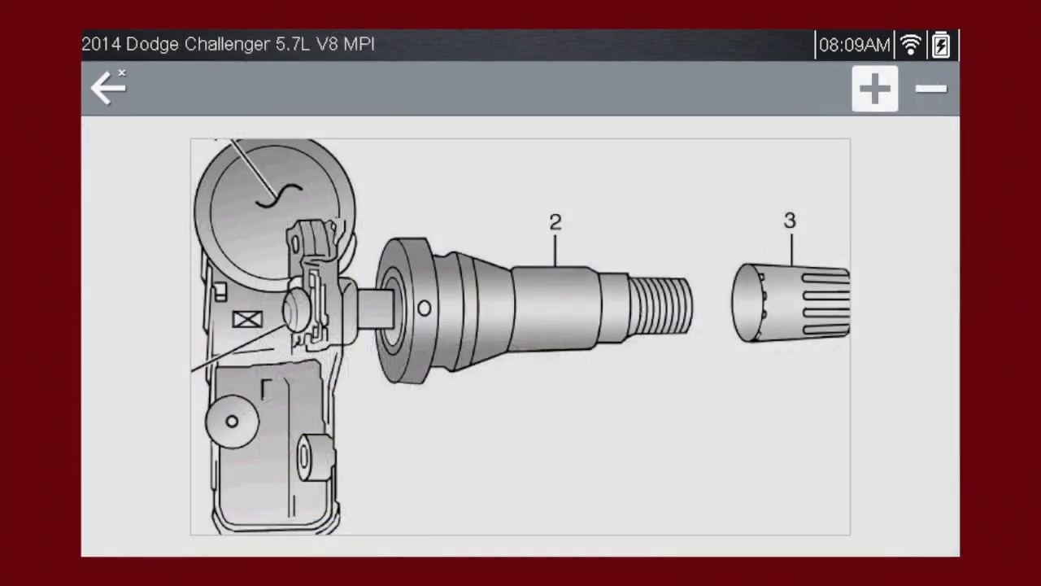
Step: Leave the valve stem diagram and show the tire sensor ID programming system tests
left_click(876, 88)
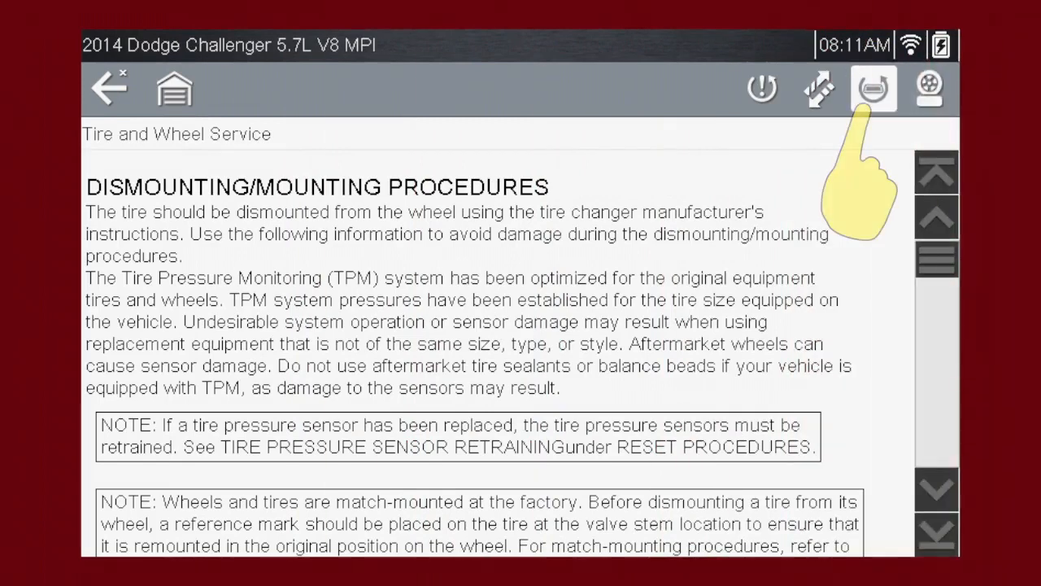
left_click(872, 88)
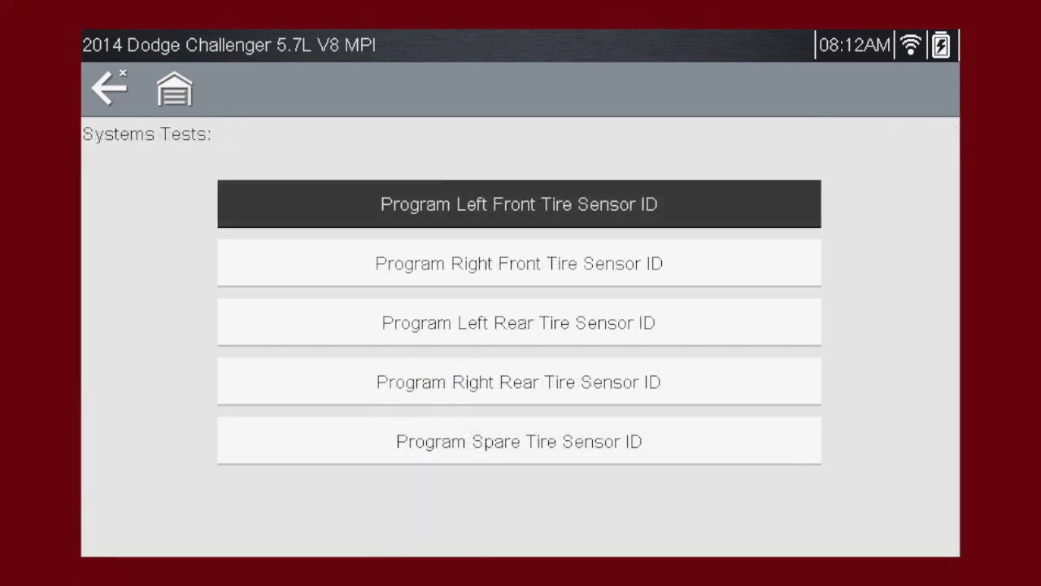
Step: Select Program Left Front Tire Sensor ID, go back, and show the wheel and tire details section
left_click(519, 203)
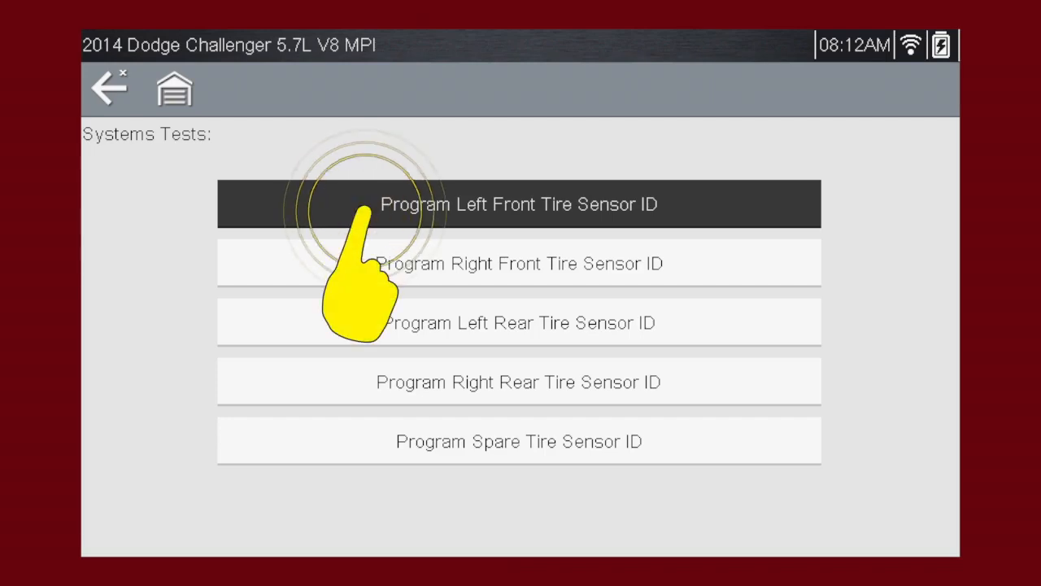
left_click(517, 203)
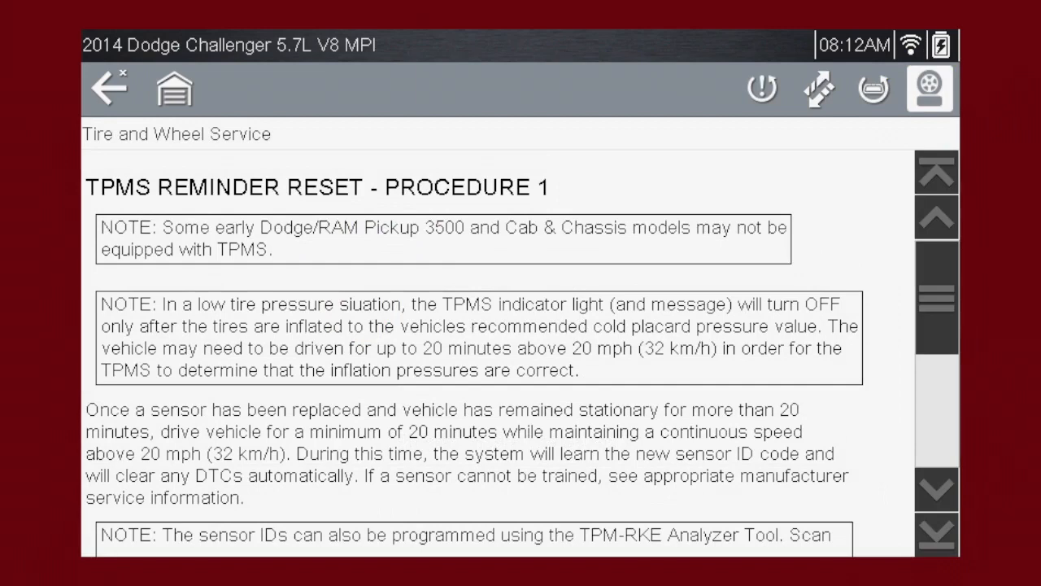
left_click(931, 88)
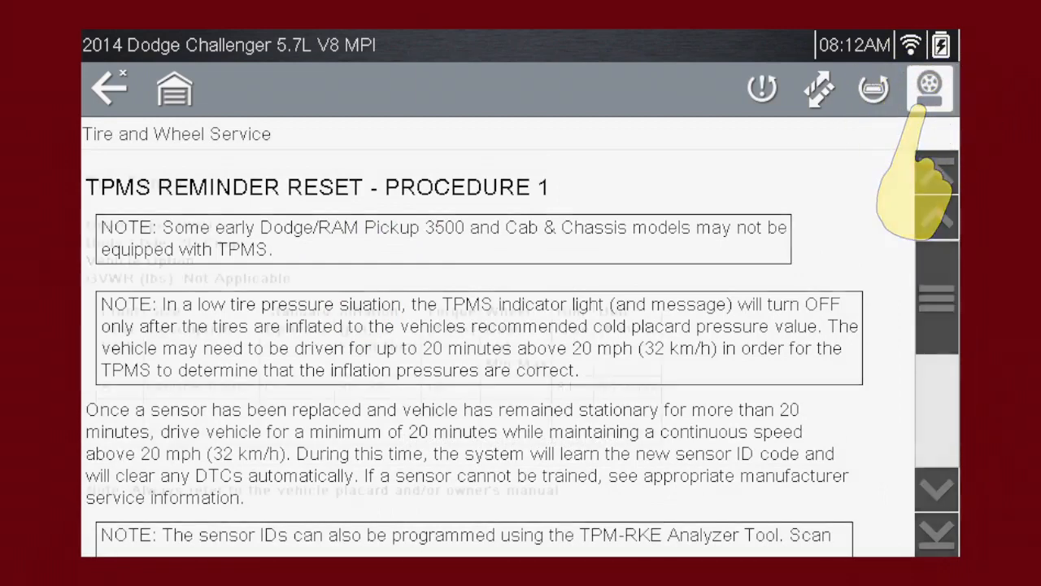